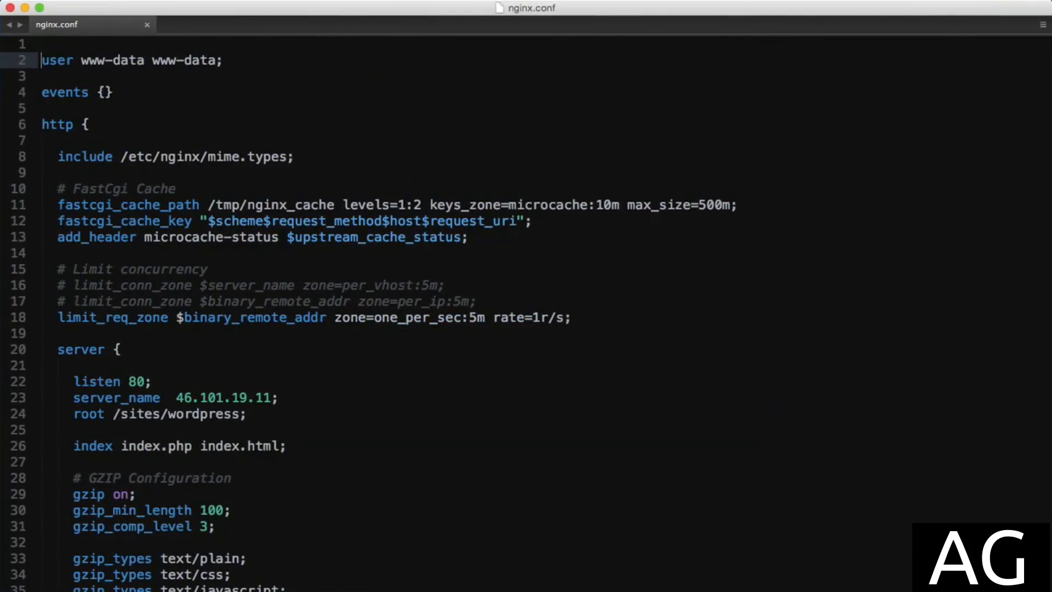
- Scroll nginx.conf down to the location rules above 'location / {'
{"action": "scroll", "scroll_direction": "down", "scroll_amount": 3}
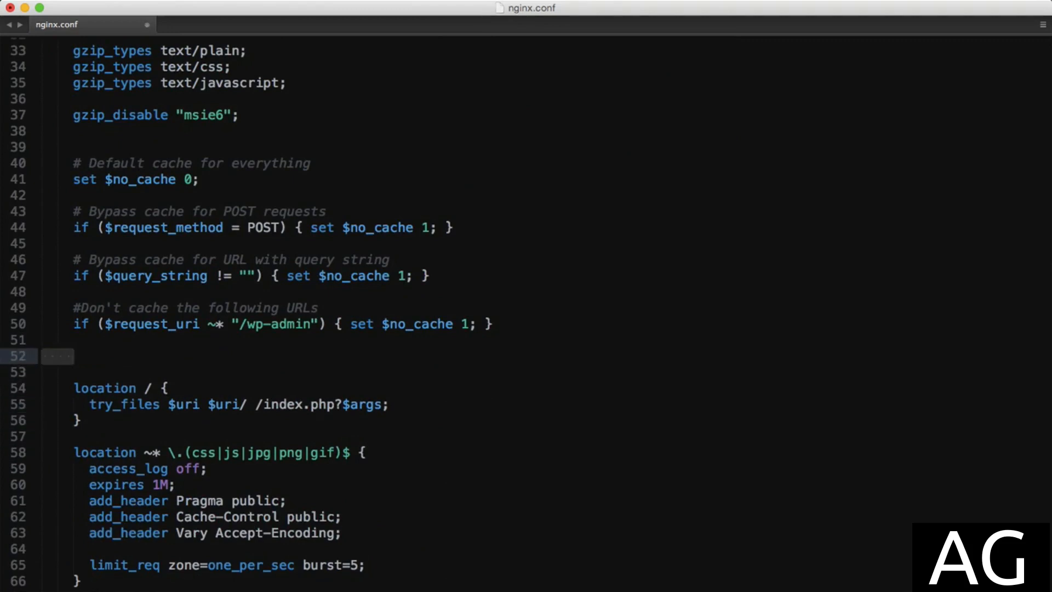
- Type 'location ~ \.mp4$ {' with 'root /sites/downloads/;' and begin an mp4 directive
{"action": "type", "text": "location ~"}
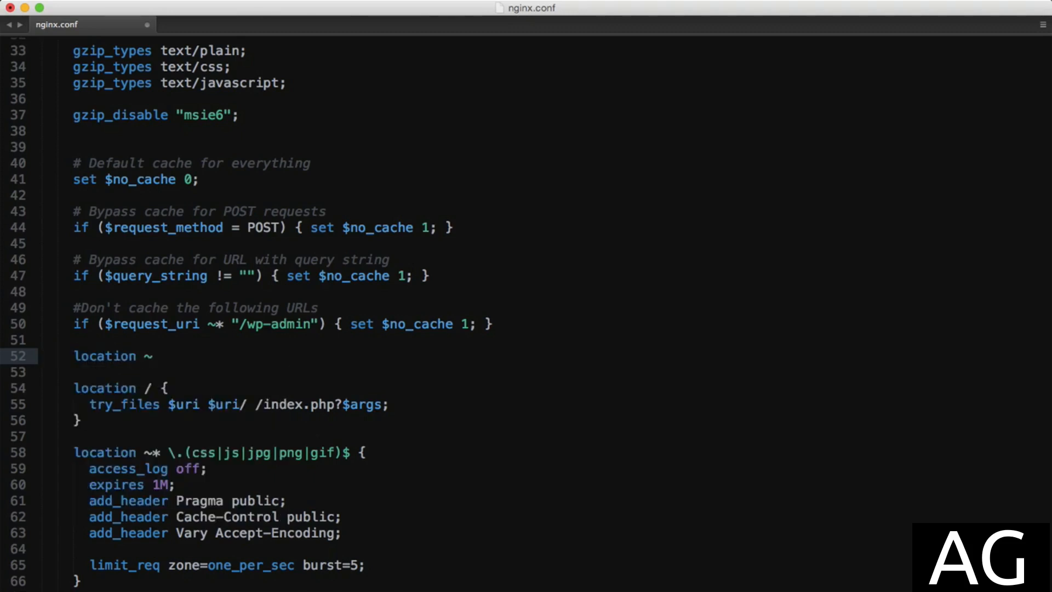
{"action": "type", "text": "\\."}
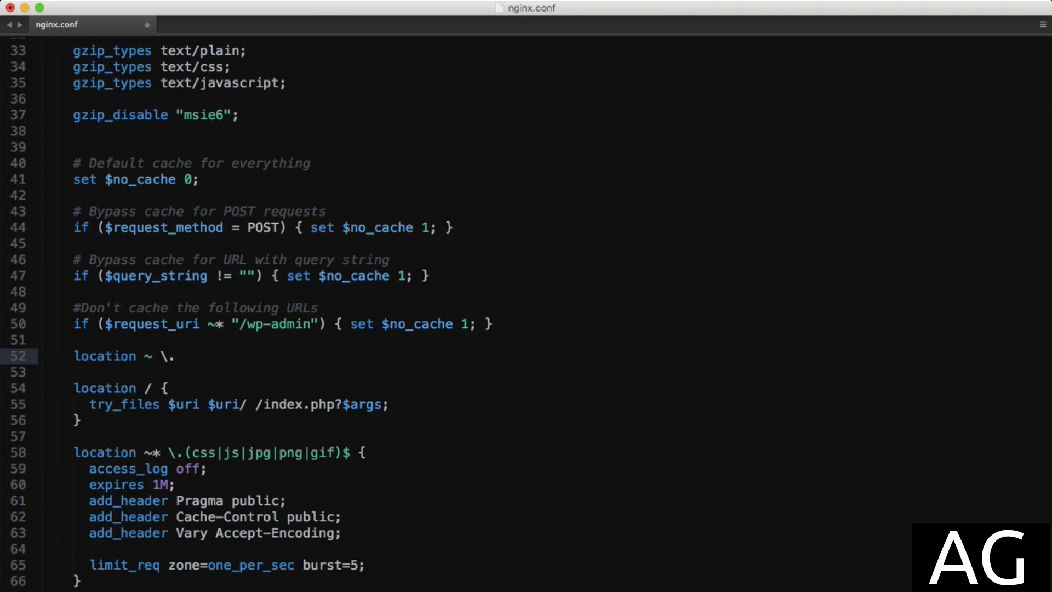
{"action": "type", "text": "mp4"}
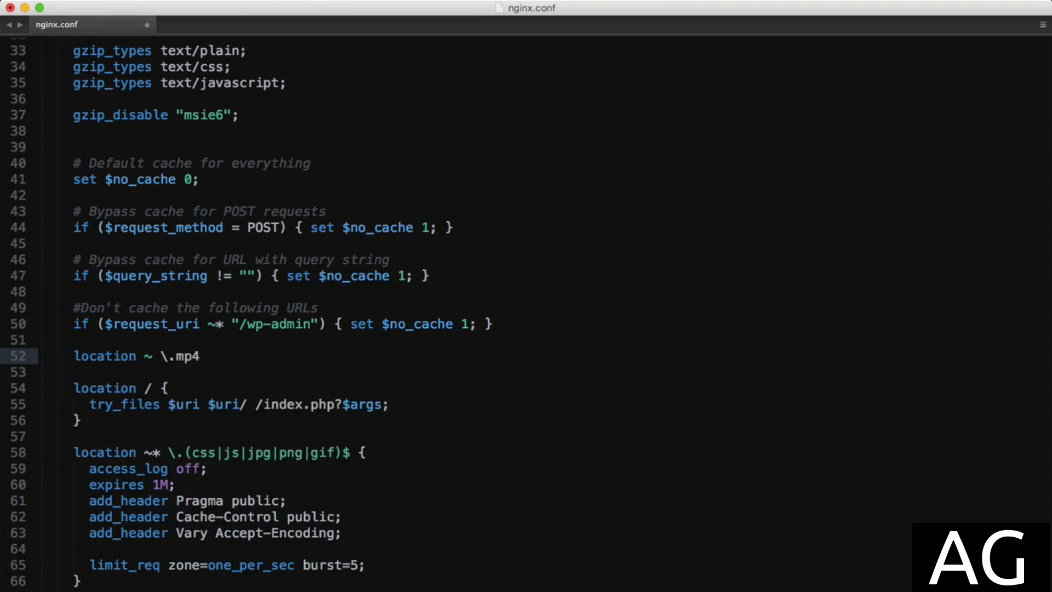
{"action": "type", "text": "$ {}"}
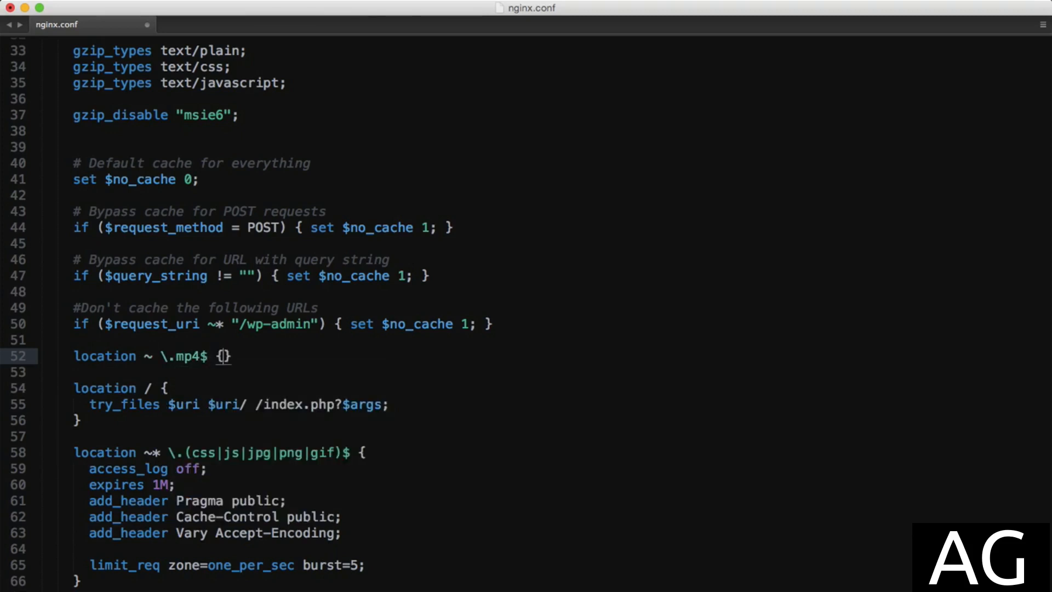
{"action": "type", "text": "root /sites/downloads"}
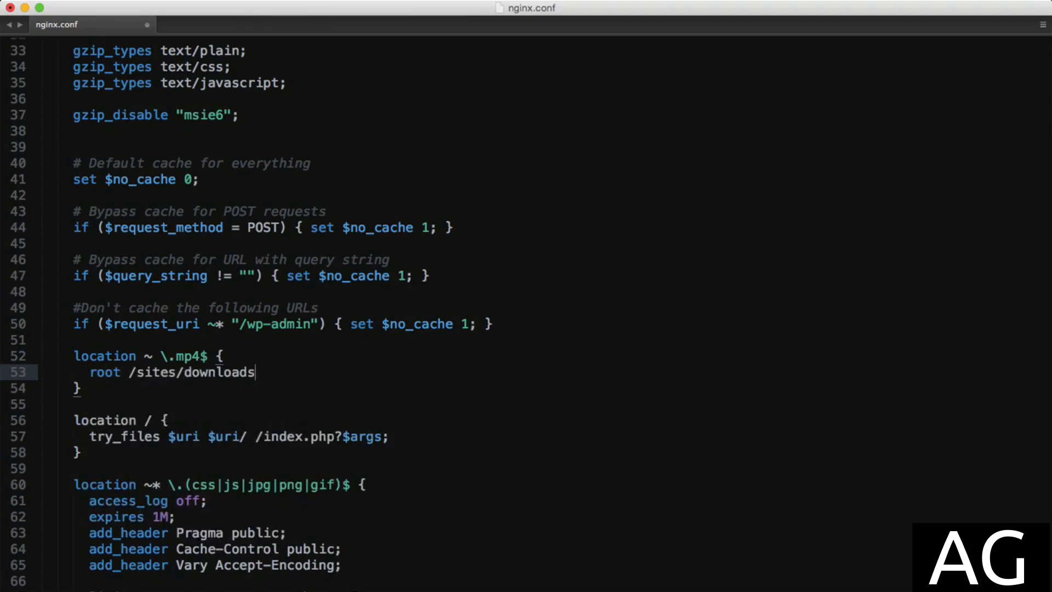
{"action": "type", "text": "/;"}
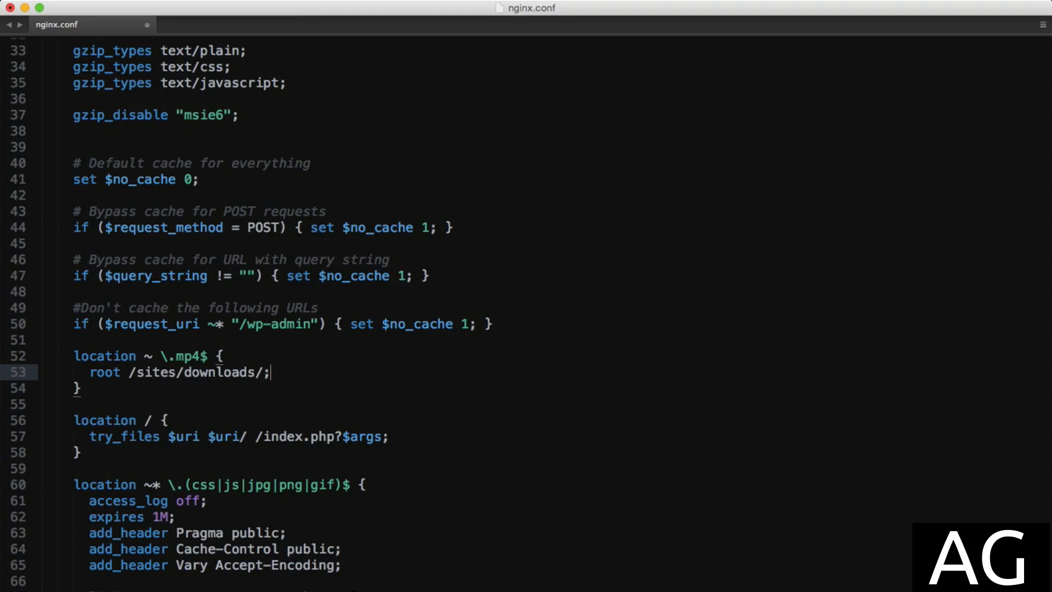
{"action": "type", "text": "mp4"}
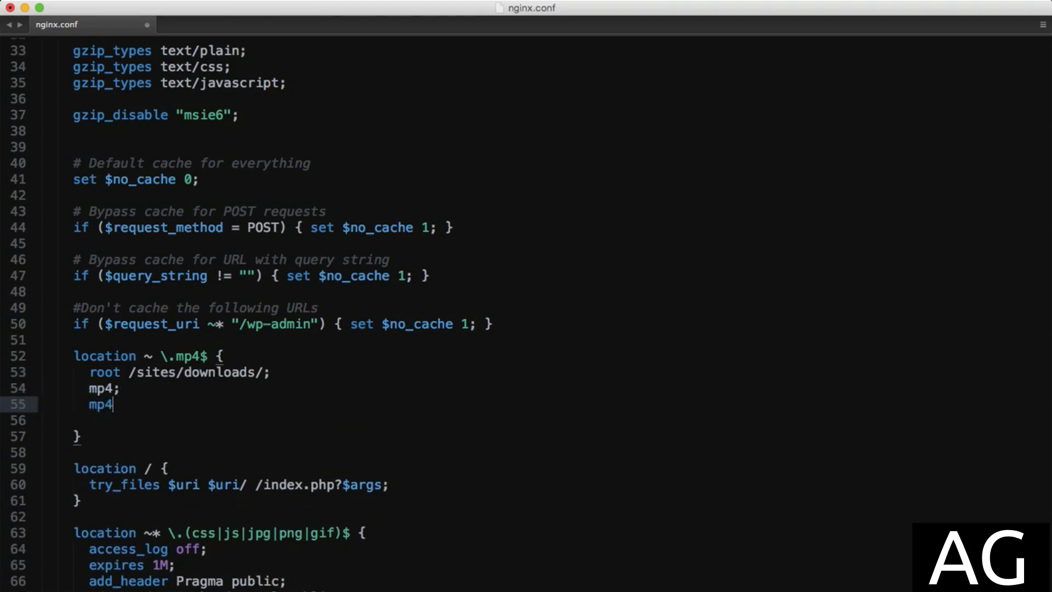
- Add 'mp4_buffer_size 4M;' and 'mp4_max_buffer_size 10M;' to the mp4 block
{"action": "type", "text": "_buffer_"}
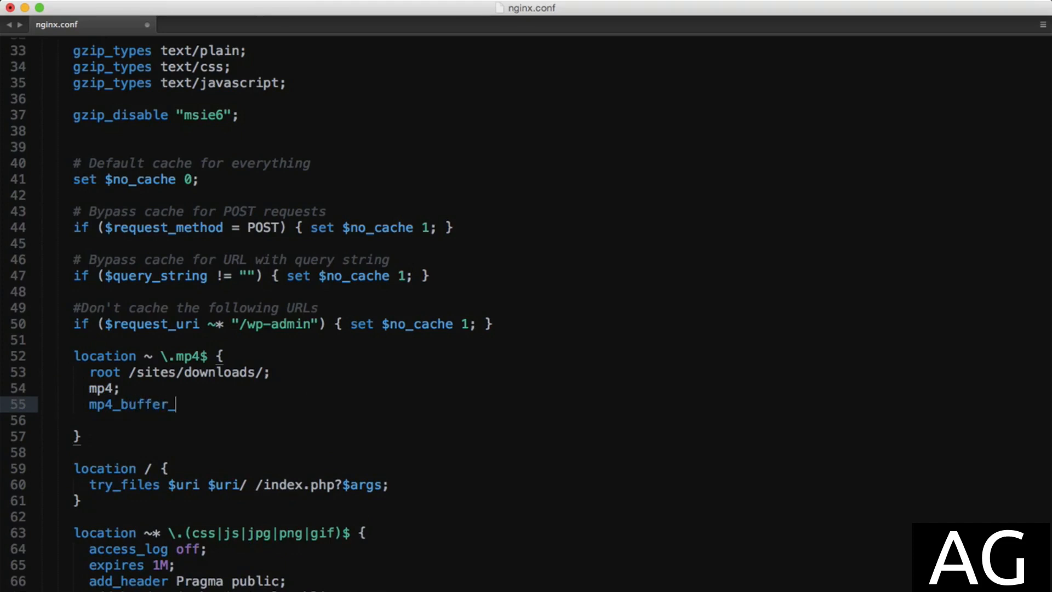
{"action": "type", "text": "size"}
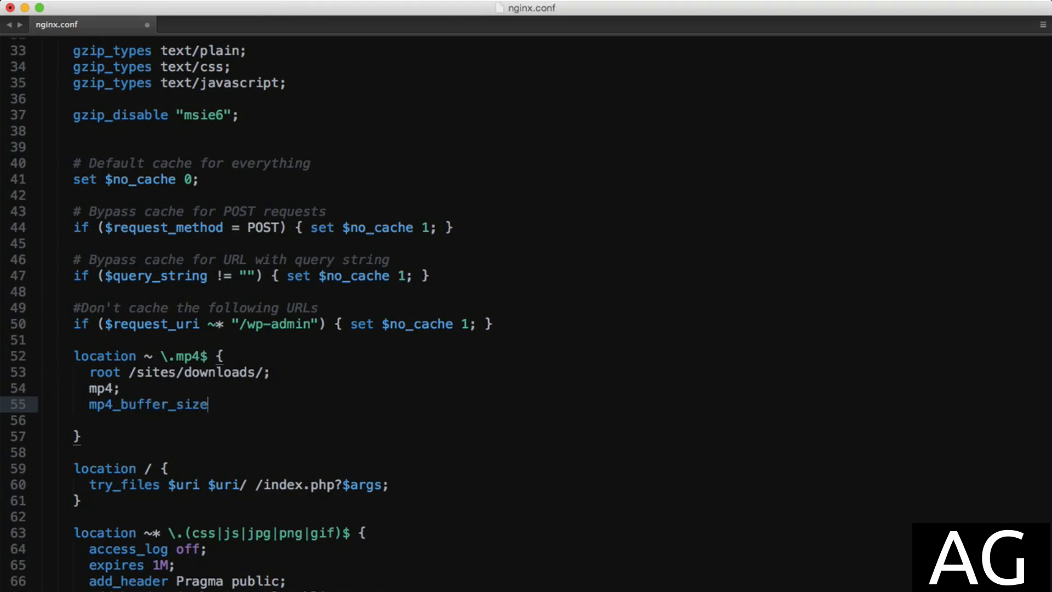
{"action": "type", "text": "4M;"}
{"action": "left_click", "coordinate": [328, 420]}
{"action": "type", "text": "mp4_"}
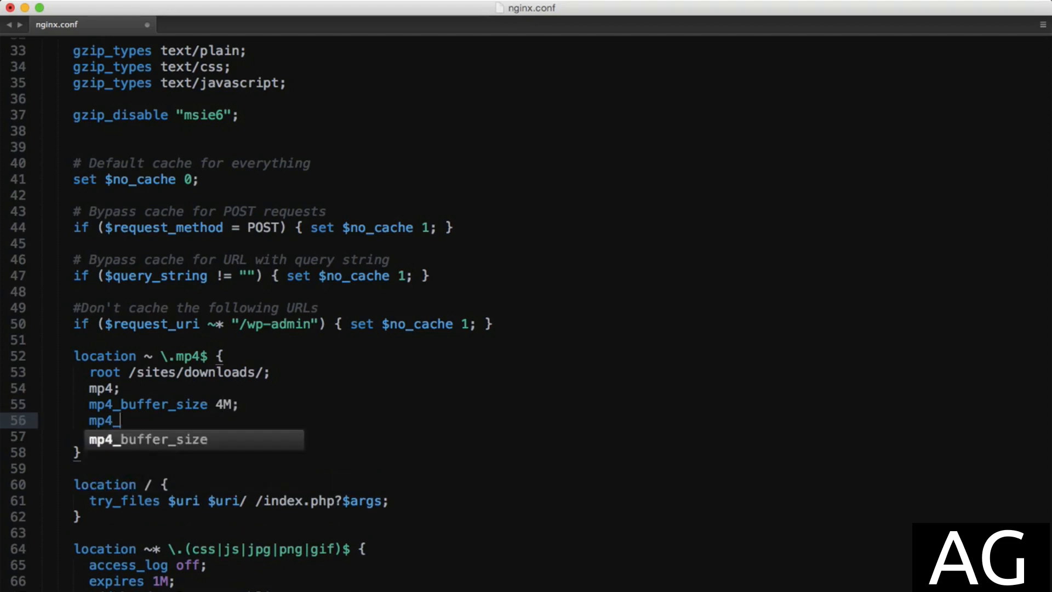
{"action": "type", "text": "max_buffer_"}
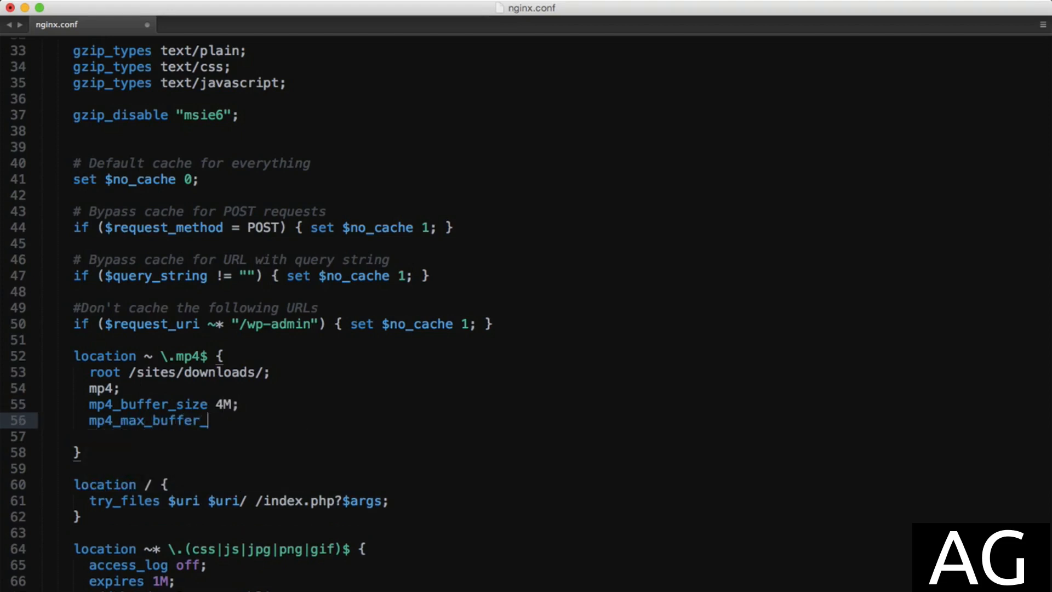
{"action": "type", "text": "size 10M;"}
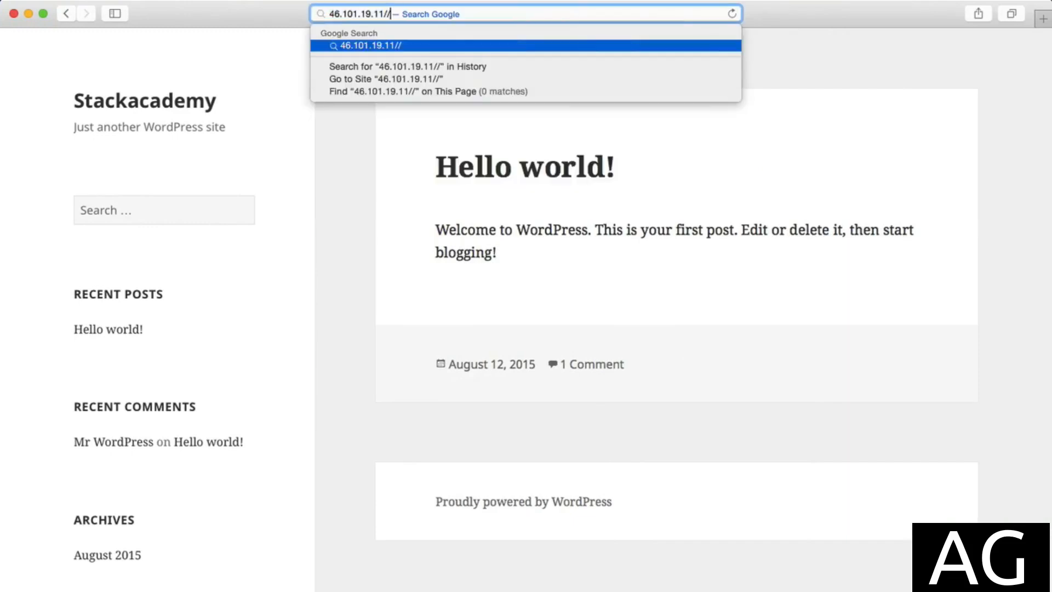
- Enter 46.101.19.11/BigBuckBunny.mp4 in Safari's address bar to load the video
{"action": "type", "text": "BigBuck"}
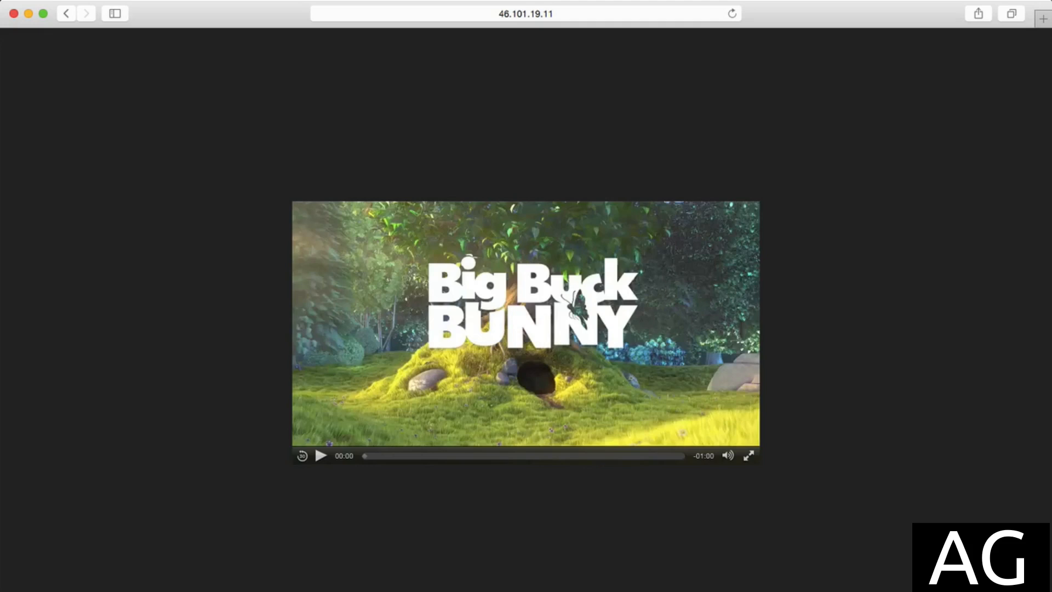
{"action": "left_click", "coordinate": [320, 456]}
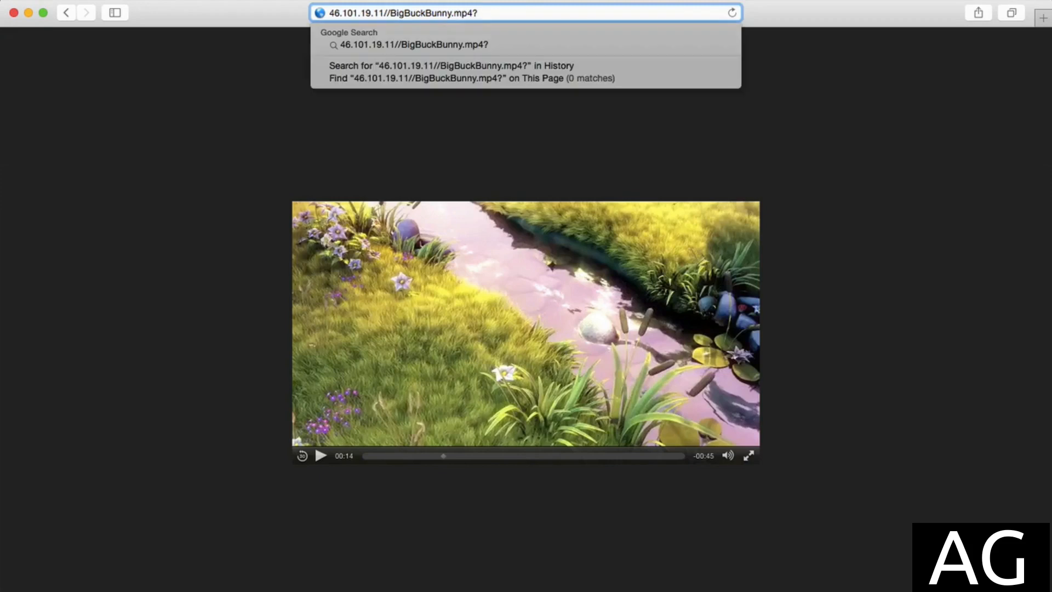
- Append '?start=' to the BigBuckBunny.mp4 address in Safari
{"action": "type", "text": "start="}
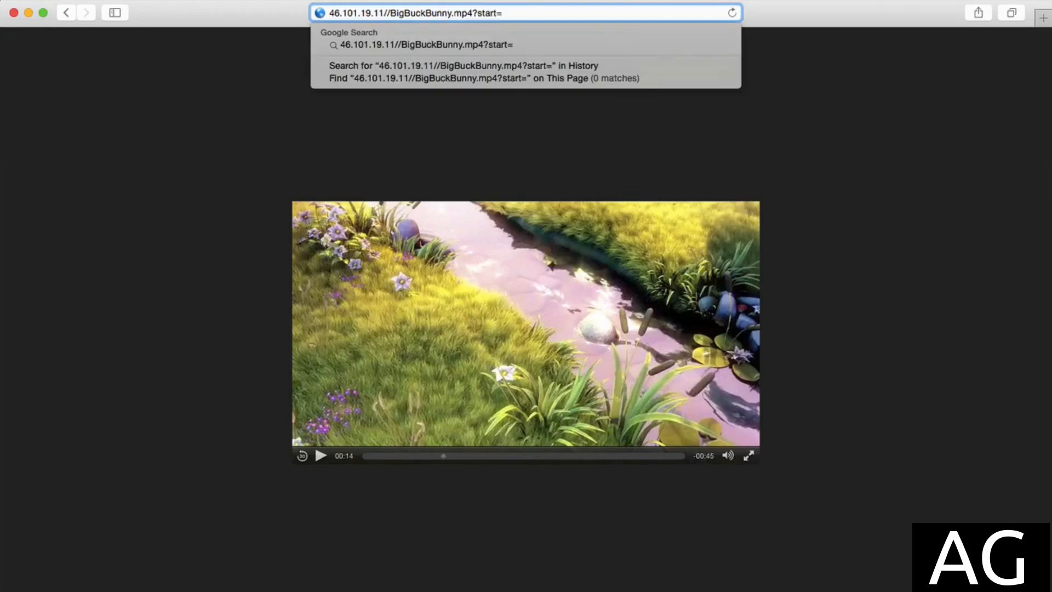